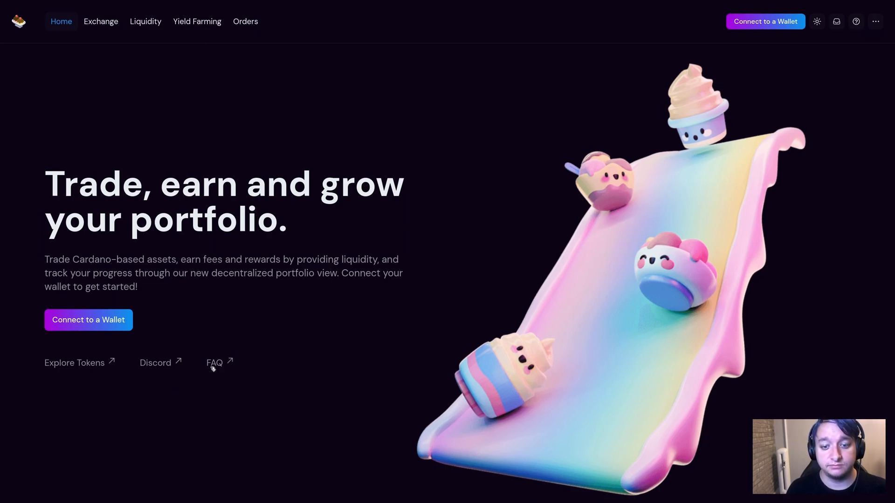
pyautogui.moveTo(89, 328)
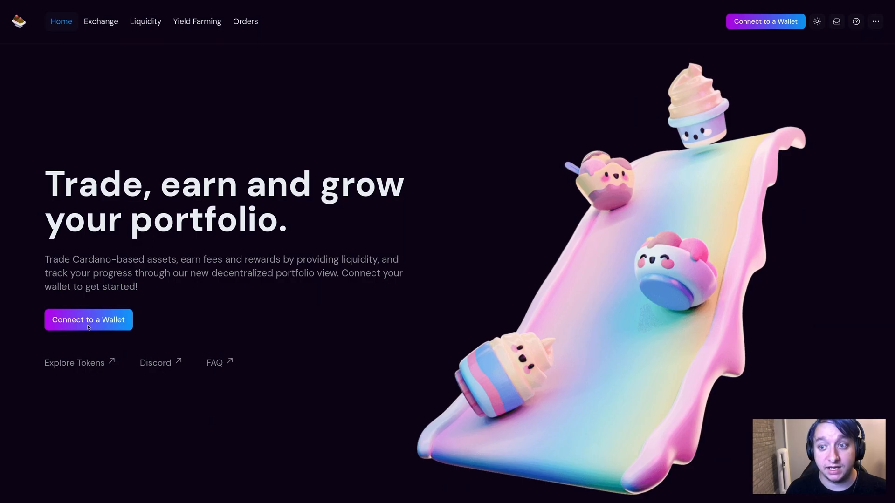
# Bring up the wallet connection dialog listing Eternl, Nami, Sorbet, Yoroi and P2P options.
pyautogui.click(88, 320)
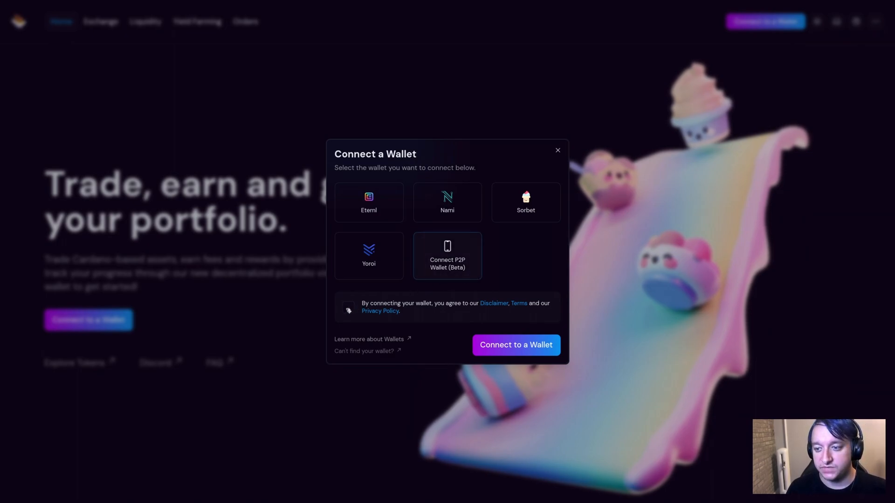
pyautogui.click(348, 308)
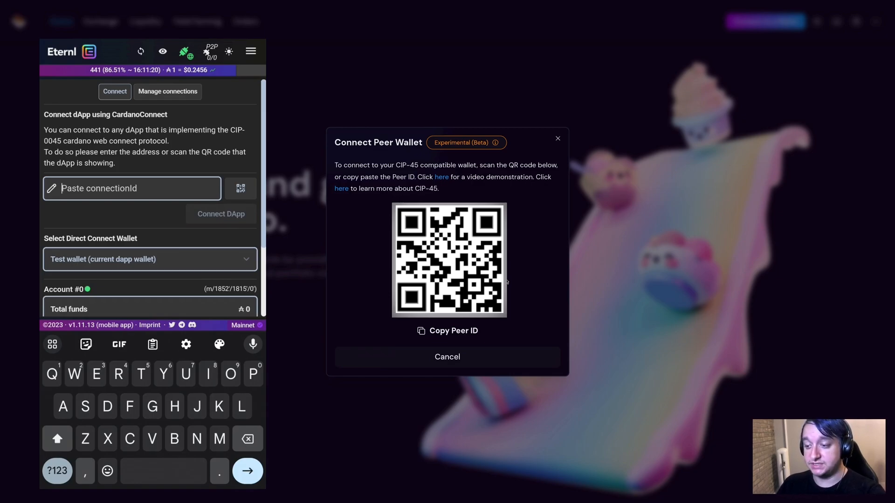
# Enter the Peer ID as the connectionId and connect the Eternl wallet to SundaeSwap.
pyautogui.click(245, 188)
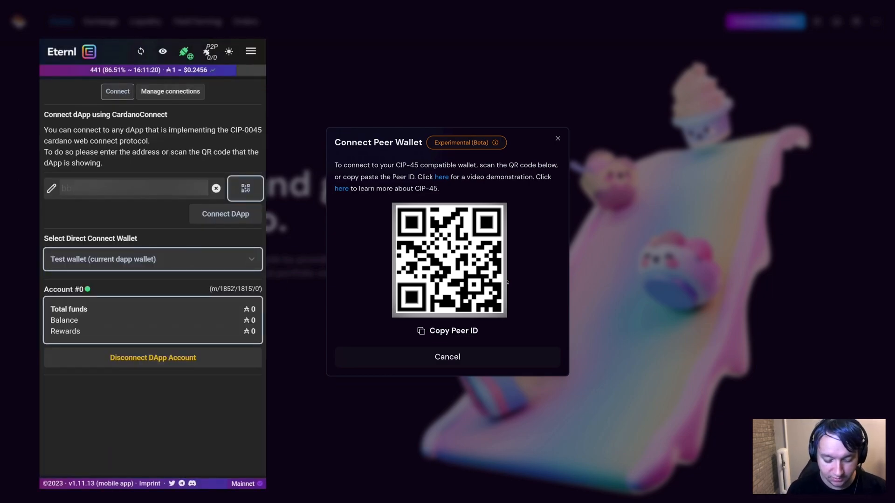
pyautogui.click(225, 214)
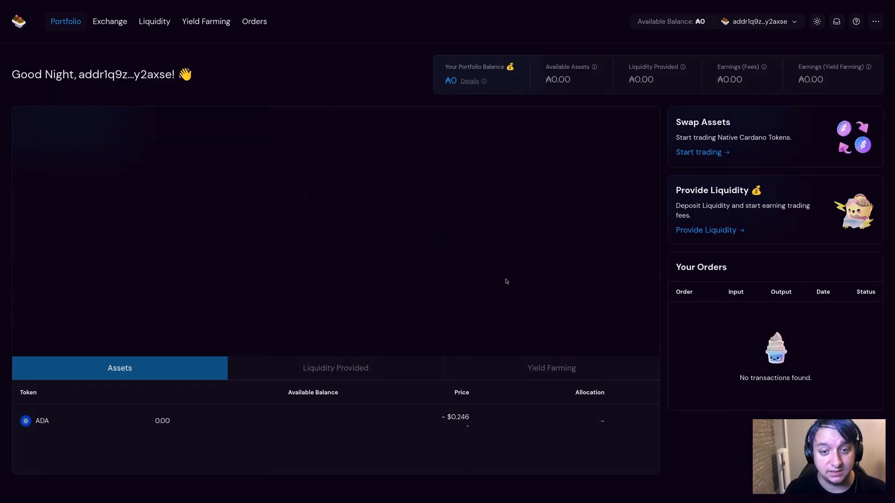
pyautogui.moveTo(592, 179)
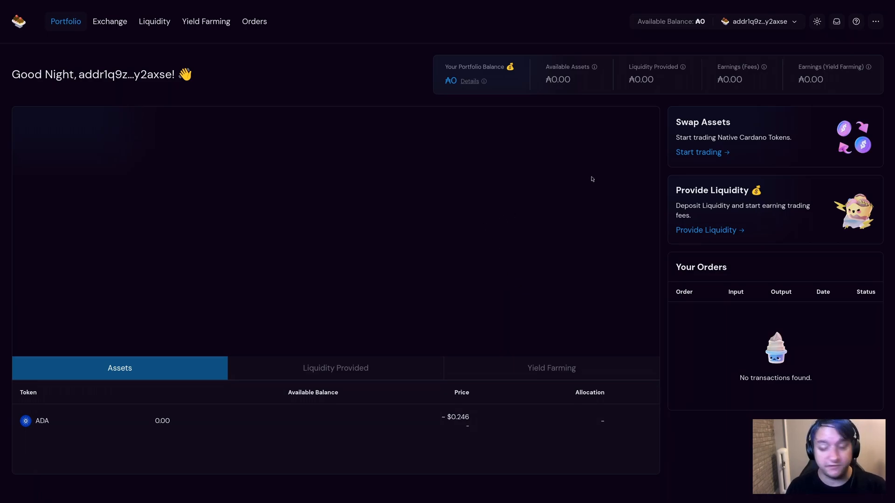
pyautogui.moveTo(754, 93)
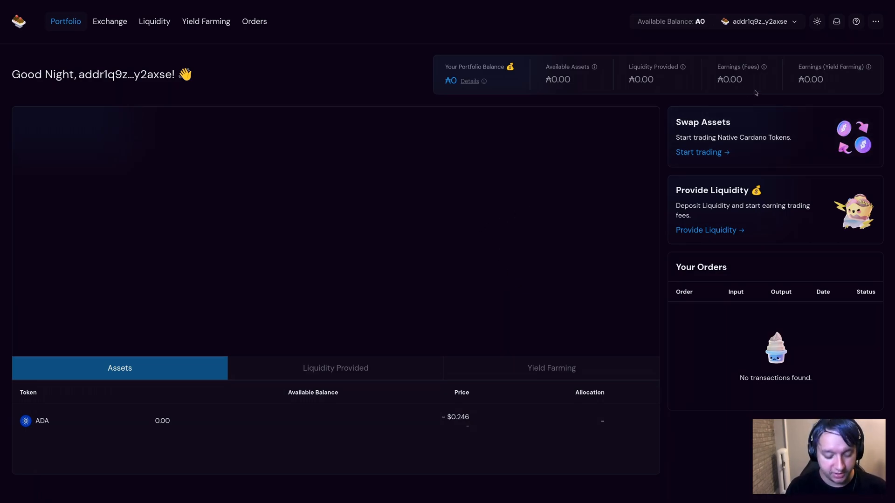
pyautogui.moveTo(188, 25)
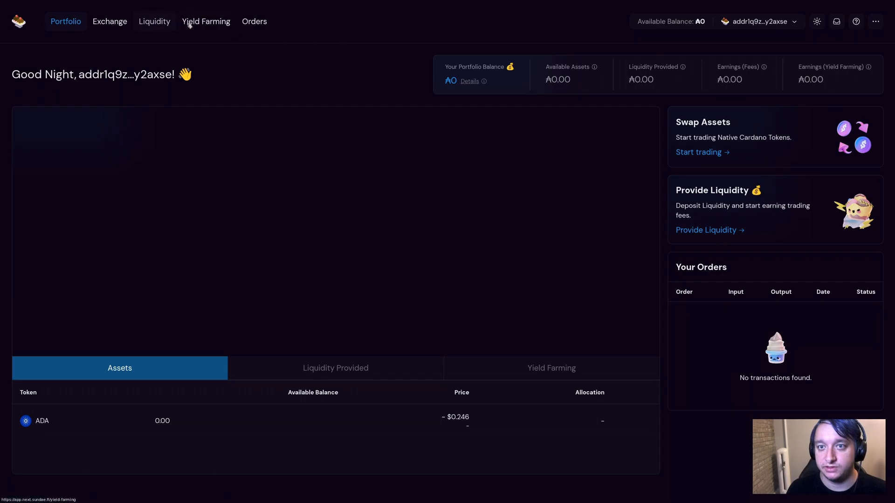
# Switch from the Portfolio dashboard to the Exchange page.
pyautogui.click(110, 21)
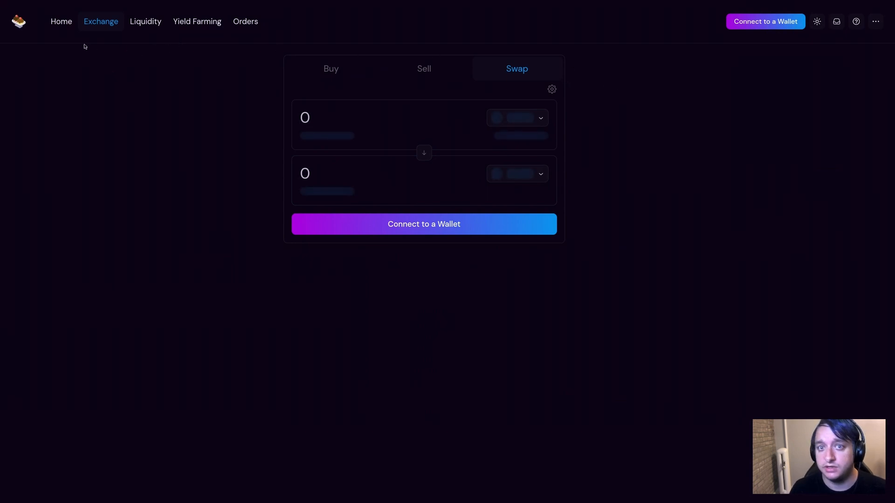
# From Home, start a Connect P2P Wallet (Beta) connection and copy its Peer ID.
pyautogui.click(62, 21)
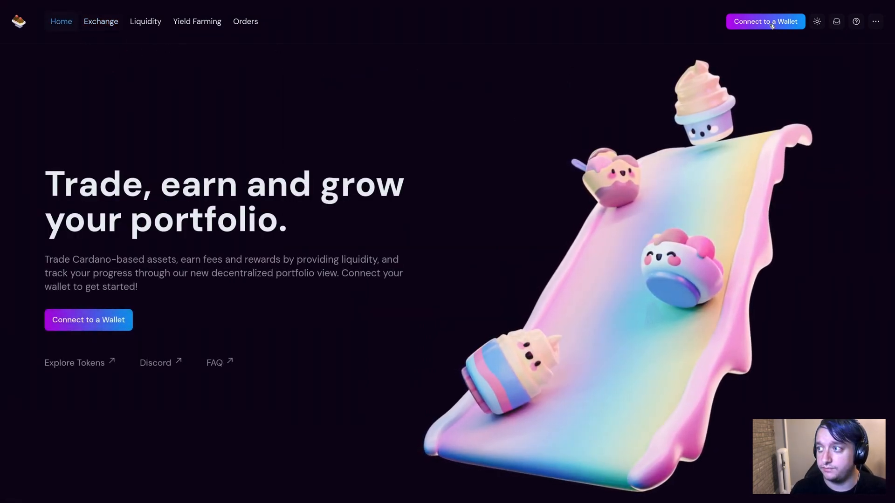
pyautogui.click(765, 22)
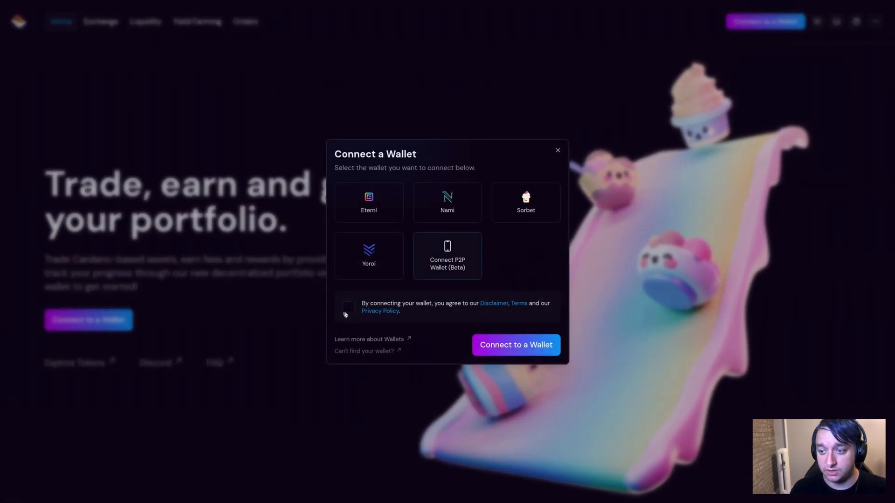
pyautogui.click(447, 255)
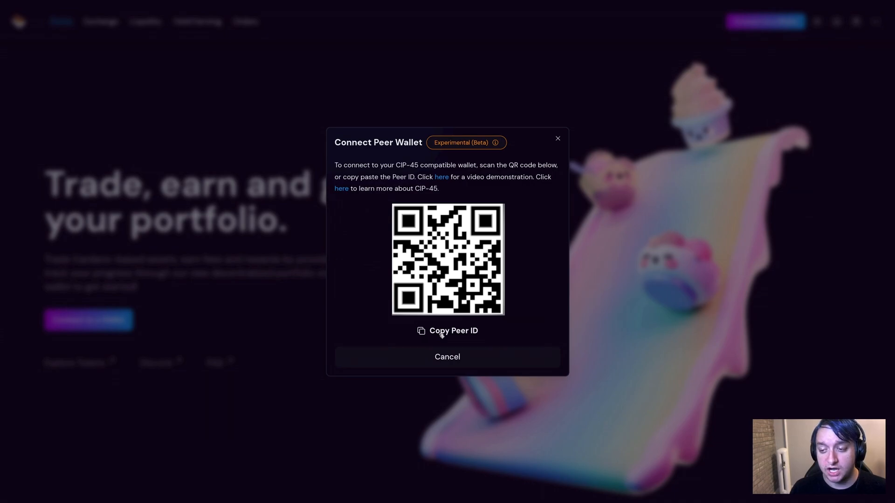
pyautogui.click(448, 331)
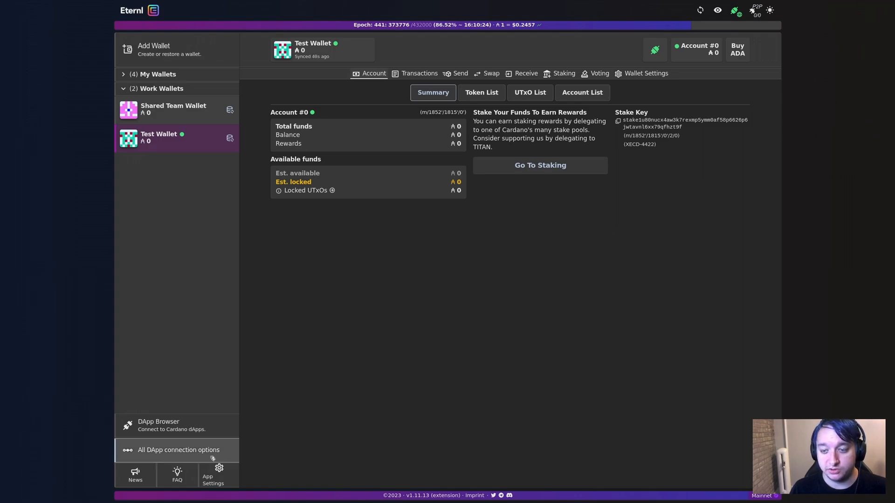
# Enter the copied Peer ID in CardanoConnect and connect Test Wallet to the dApp.
pyautogui.click(176, 450)
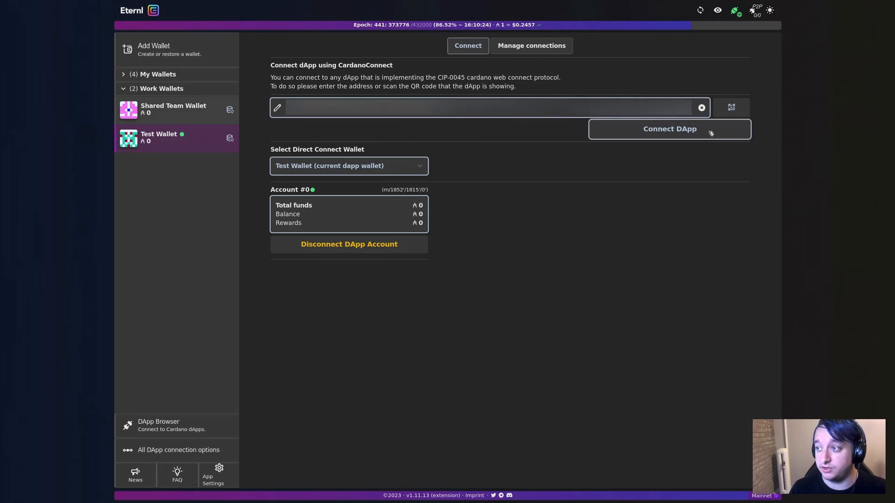
pyautogui.click(669, 129)
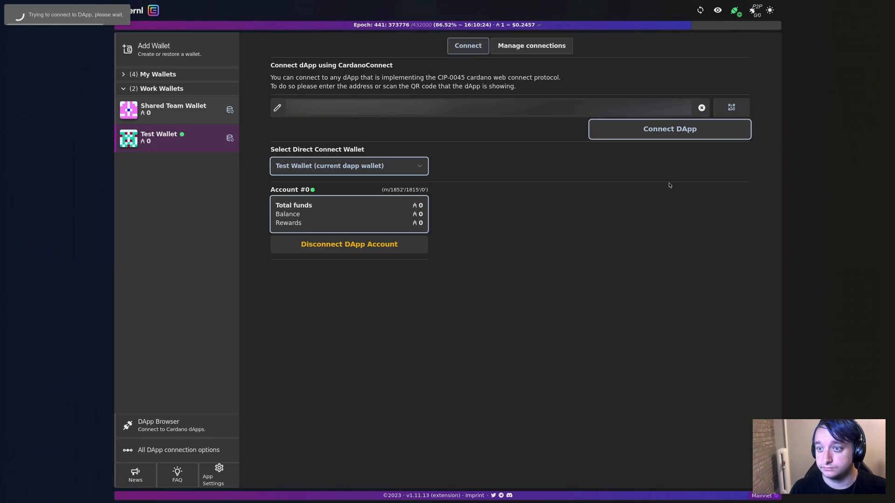
pyautogui.moveTo(606, 213)
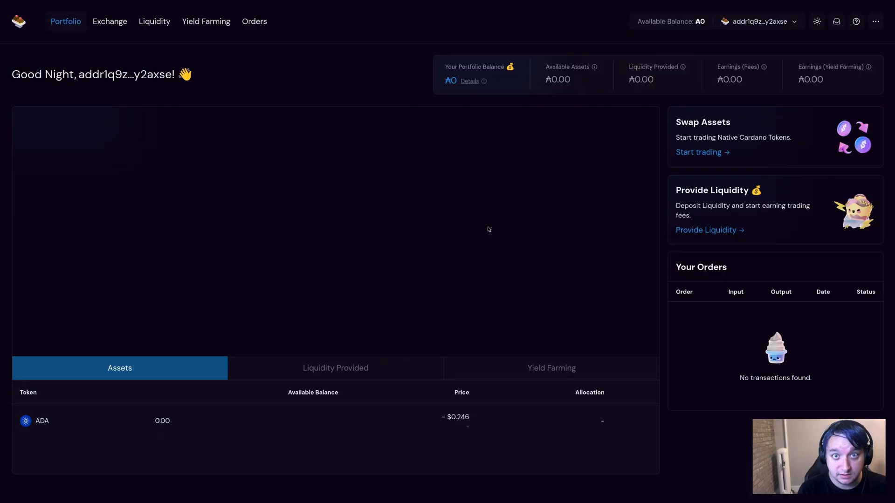
pyautogui.moveTo(323, 118)
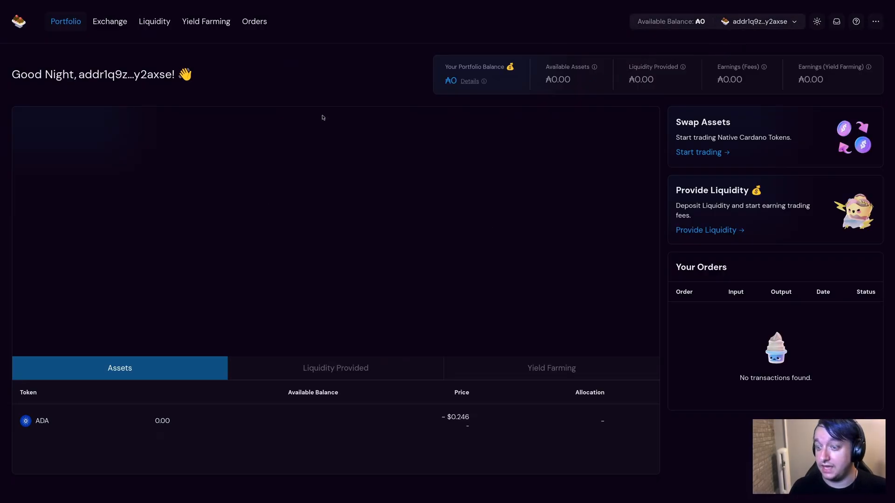
pyautogui.moveTo(350, 92)
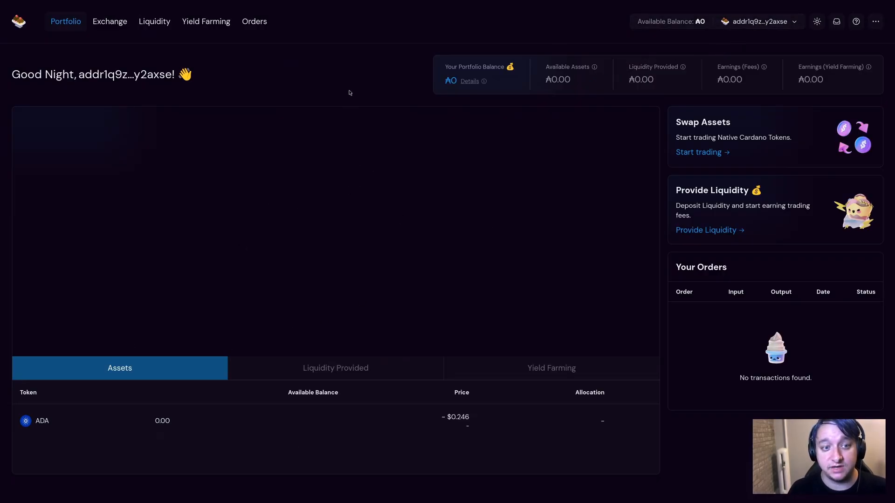